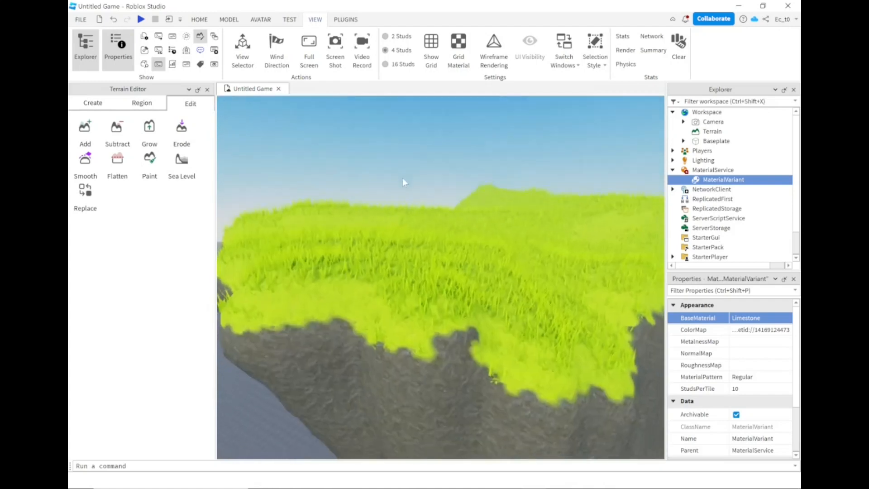
Step: Paint the cliff sides with pale rocky material and set terrain Grass colour to vivid green
left_click(150, 161)
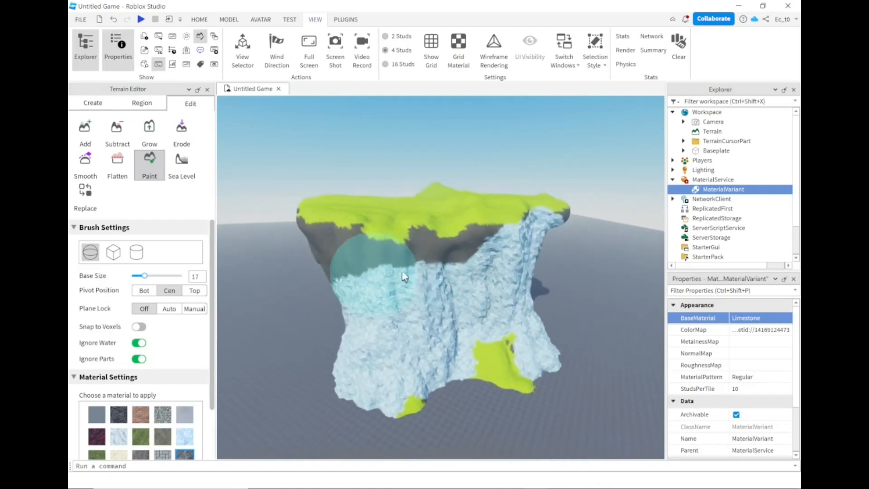
left_click(713, 131)
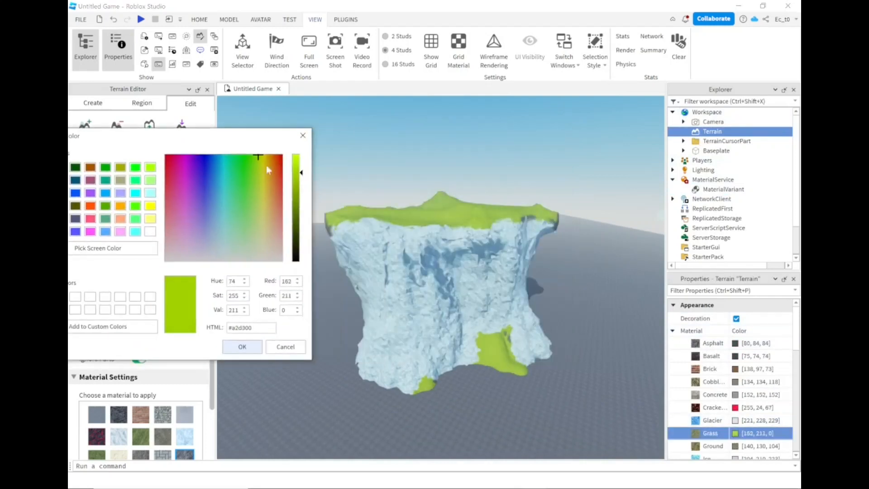
left_click(253, 157)
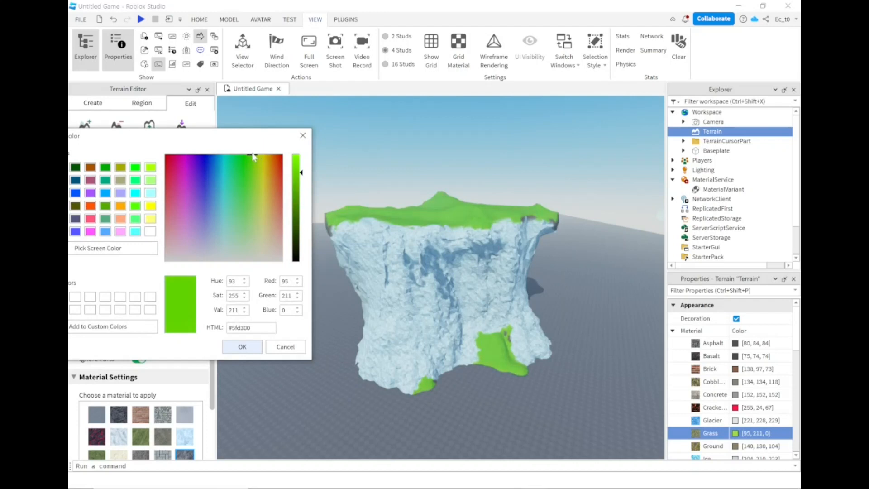
left_click(242, 347)
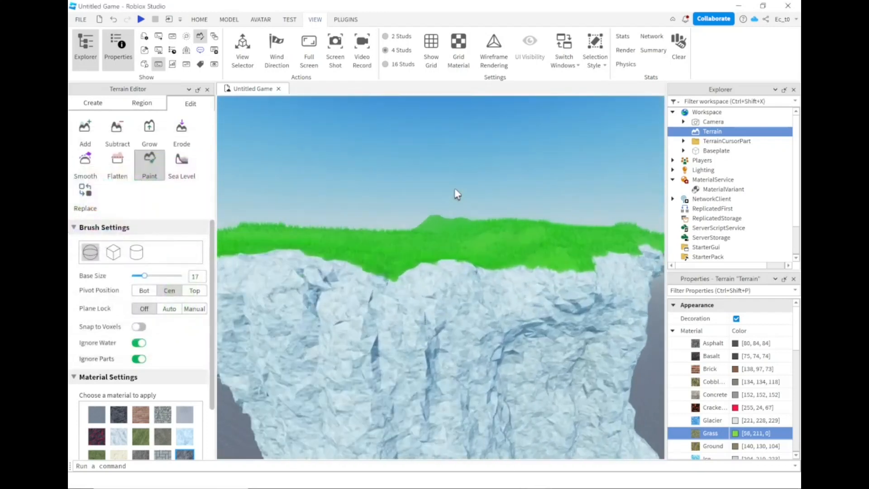
left_click_drag(455, 194, 518, 311)
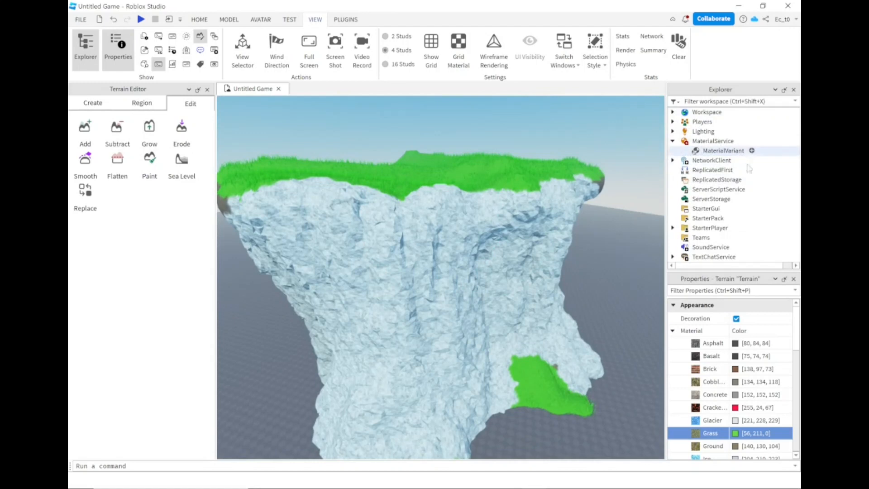
Step: Assign the 'roughness' image as the MaterialVariant's RoughnessMap and switch BaseMaterial to Rock
left_click(723, 151)
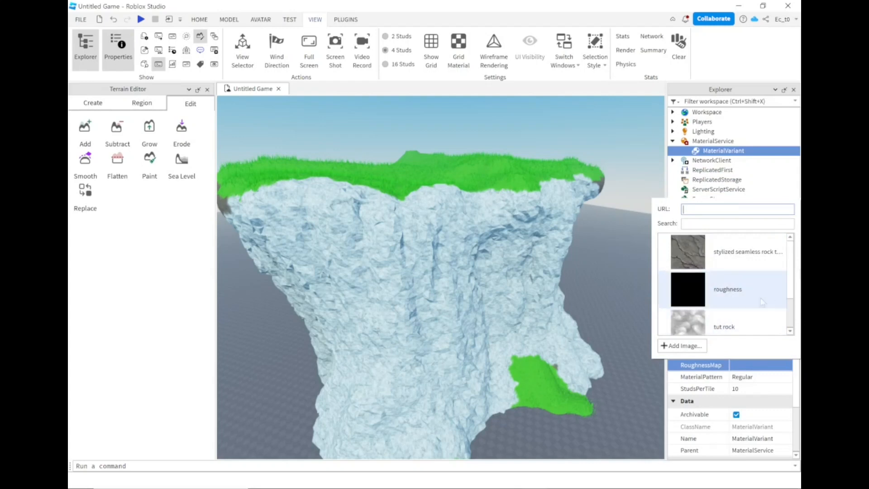
left_click(682, 346)
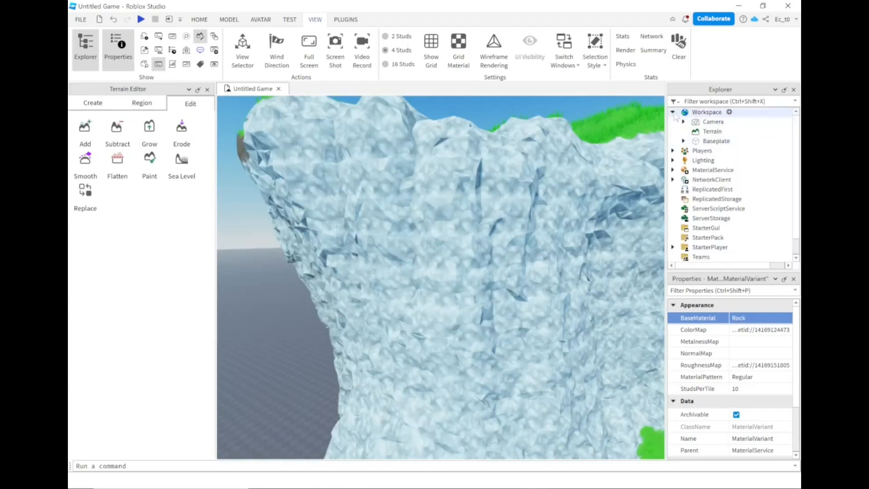
Step: Set the terrain's Rock colour to grey
left_click(714, 131)
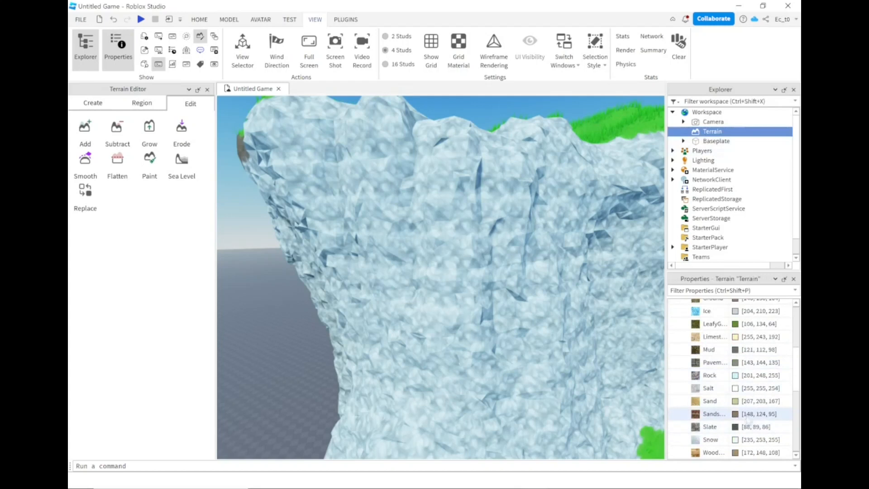
scroll("down", 3)
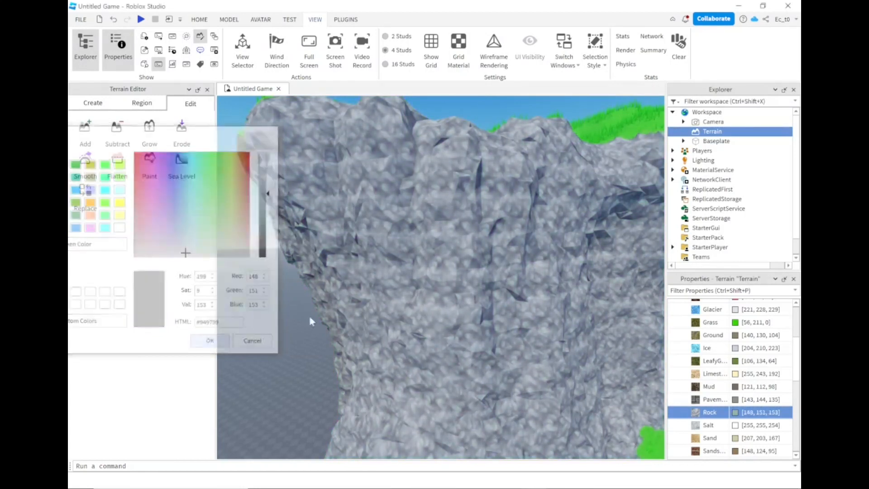
left_click(209, 340)
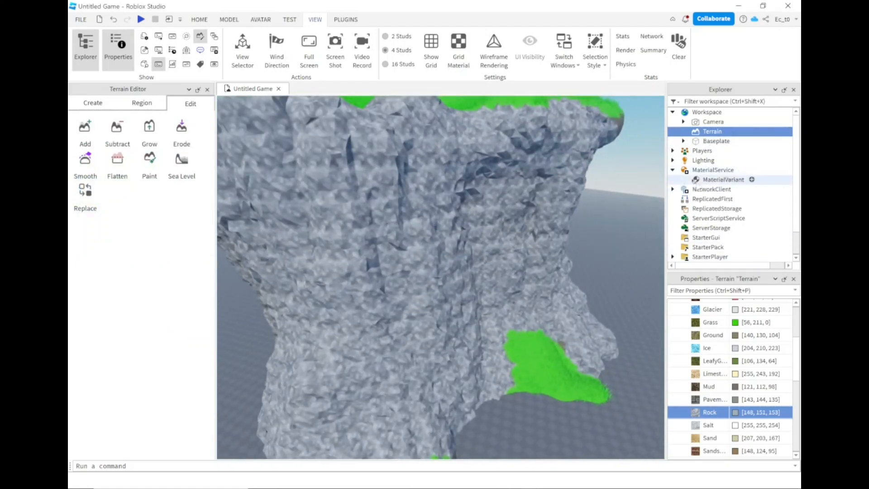
Step: Set the rock material variant's StudsPerTile to 25
left_click(723, 180)
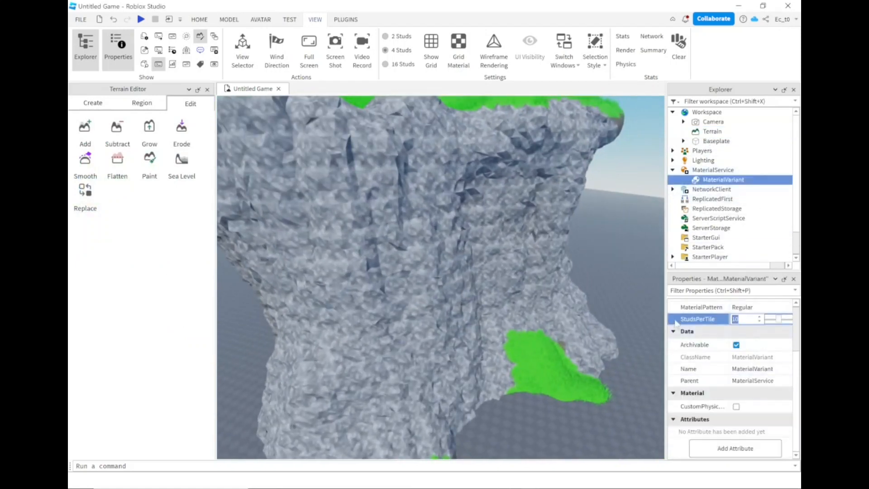
type("20")
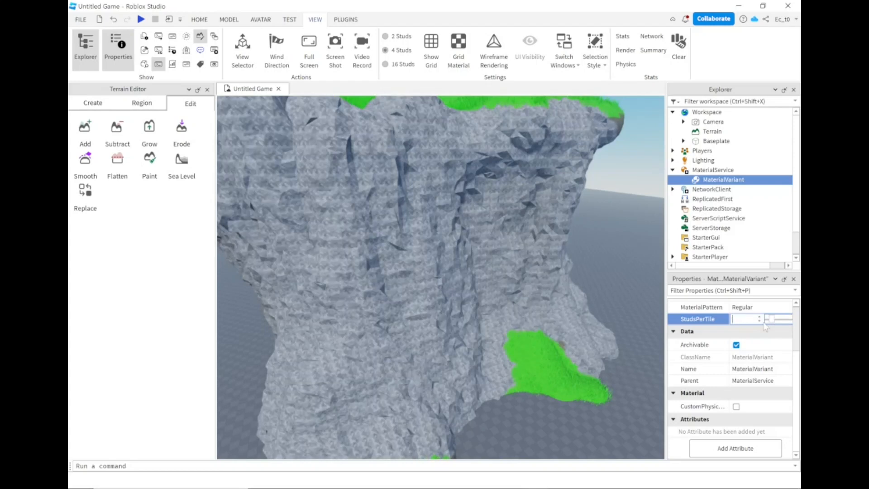
type("25")
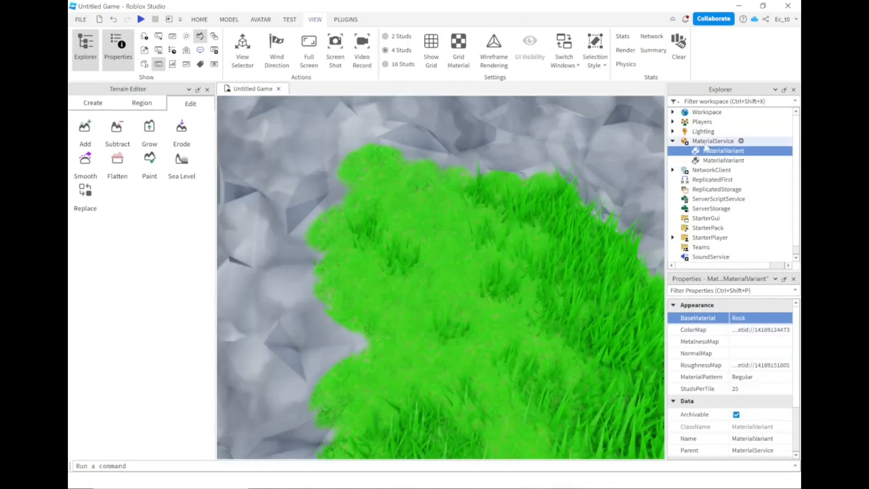
Step: Set MaterialService's Grass override to the custom MaterialVariant
left_click(714, 141)
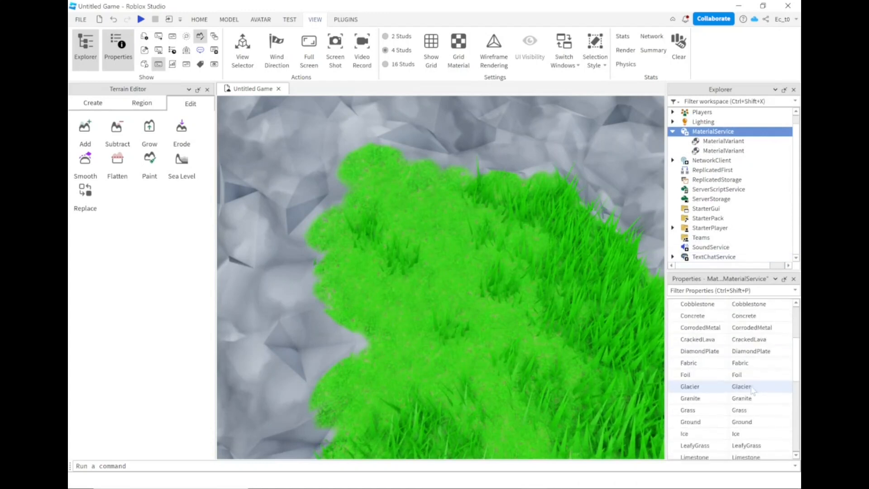
scroll("down", 3)
type("MaterialVariant")
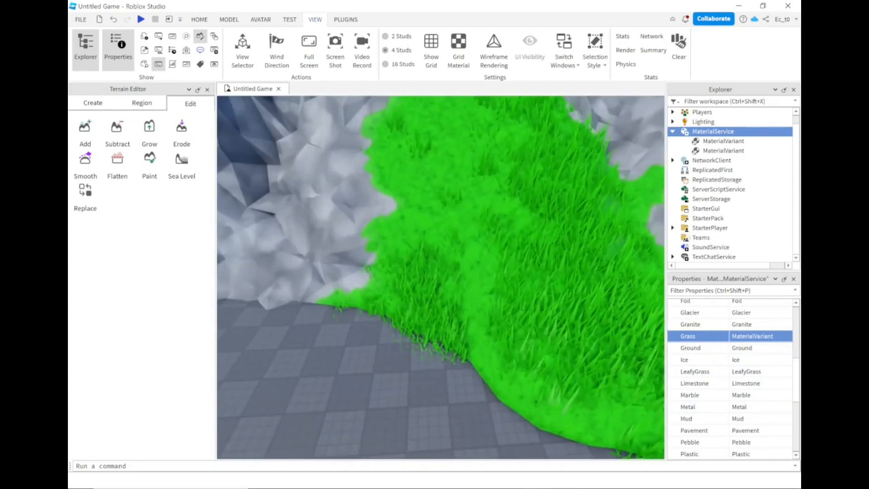
left_click(723, 150)
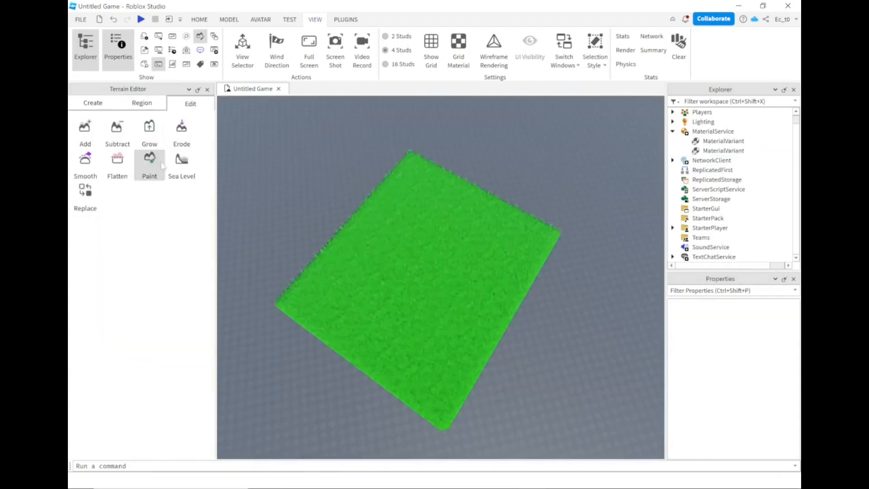
Step: Adjust the Paint brush and paint an icy-grey rocky path through the middle of the grass
left_click(149, 161)
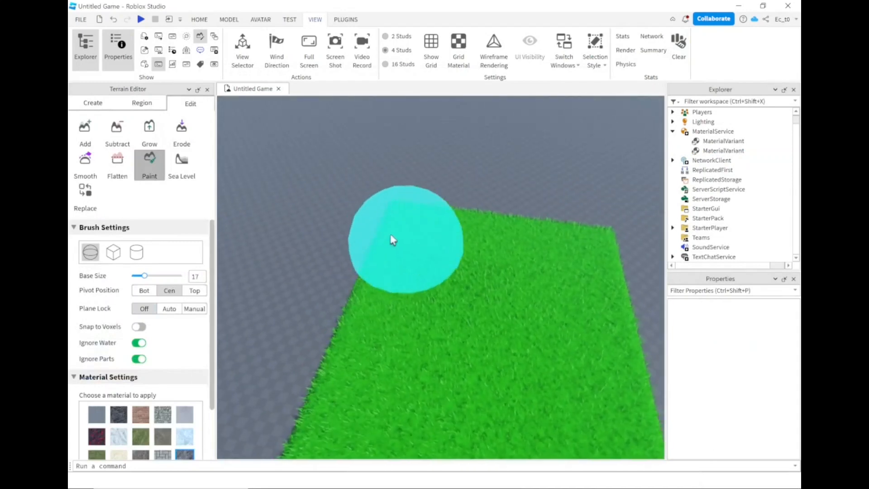
left_click_drag(146, 276, 131, 276)
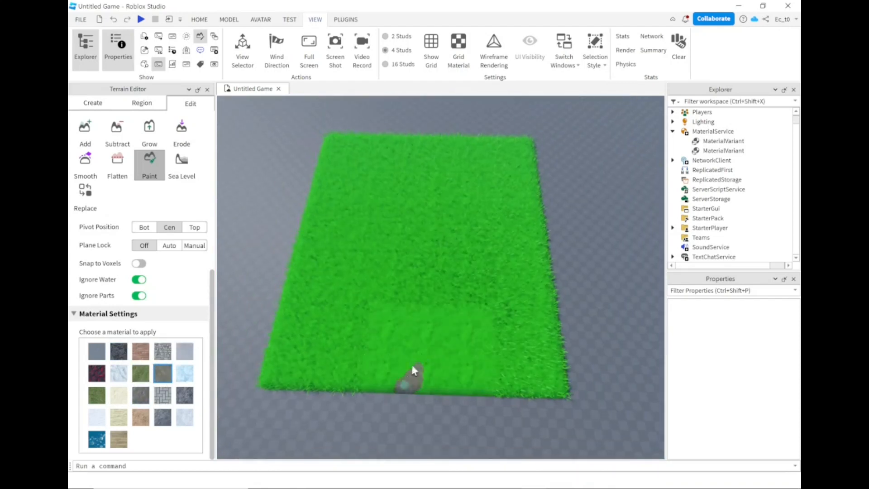
left_click_drag(411, 377, 429, 183)
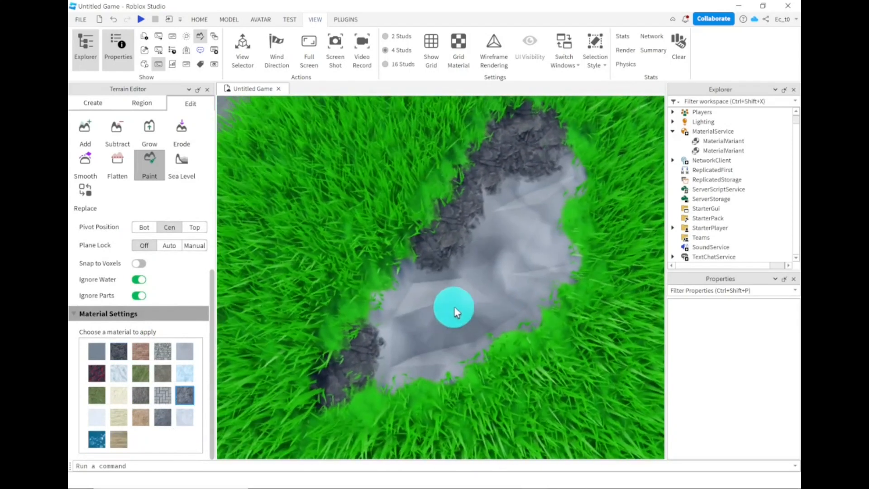
Step: Select Terrain under Workspace and change its Basalt colour to light grey
left_click(724, 141)
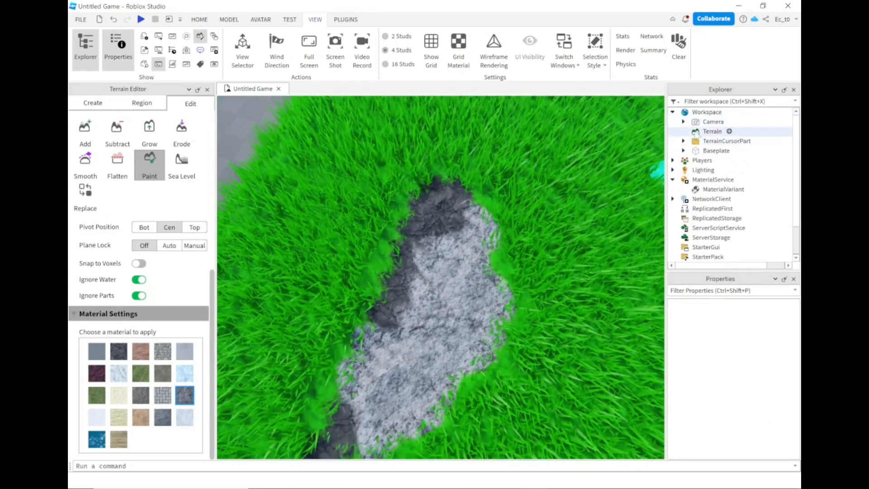
left_click(712, 131)
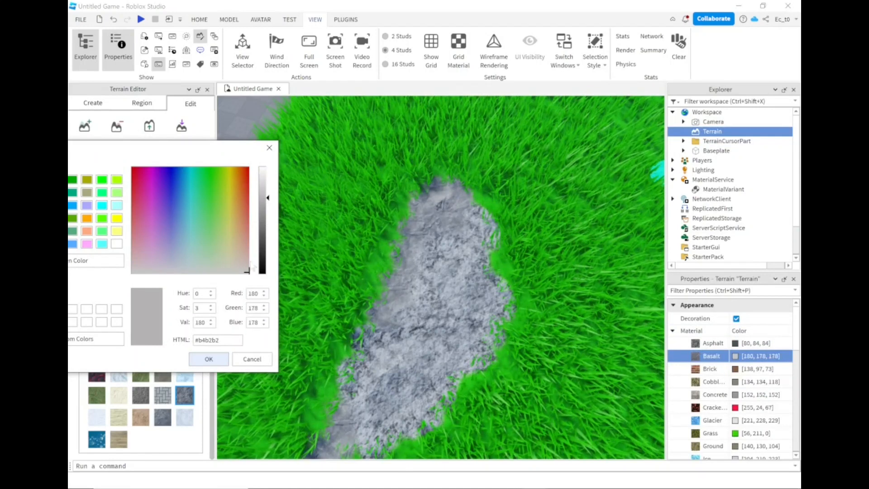
left_click(208, 359)
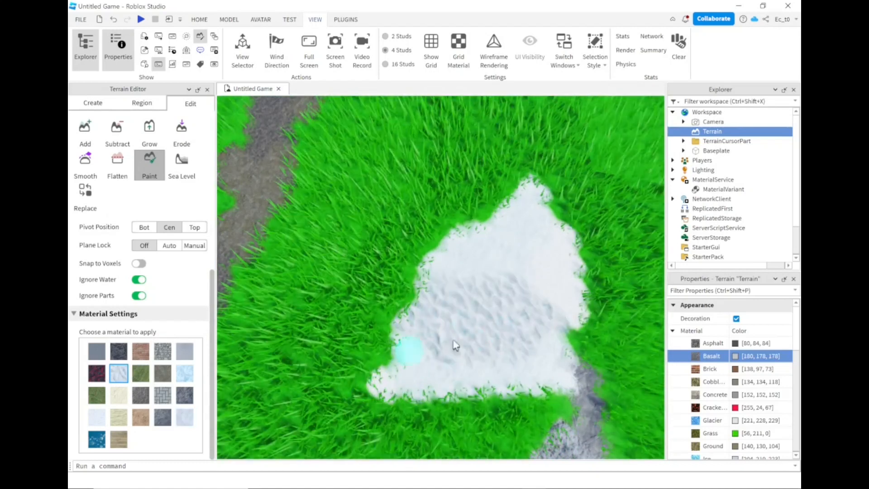
mouse_move(185, 375)
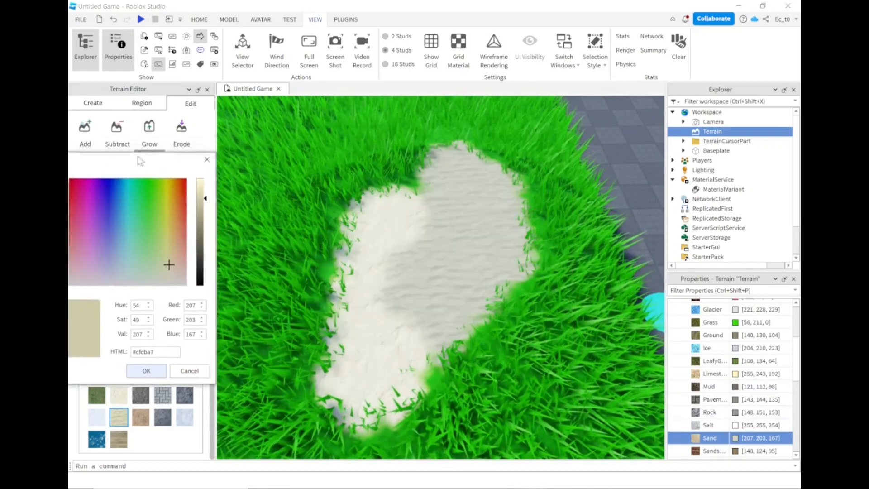
Step: Confirm the lighter Sand colour, then clear all terrain from the baseplate
left_click(164, 261)
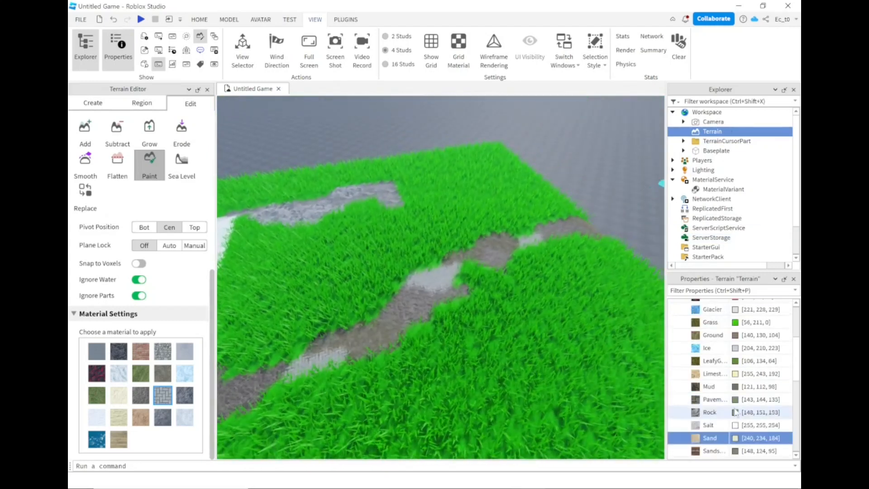
left_click(747, 399)
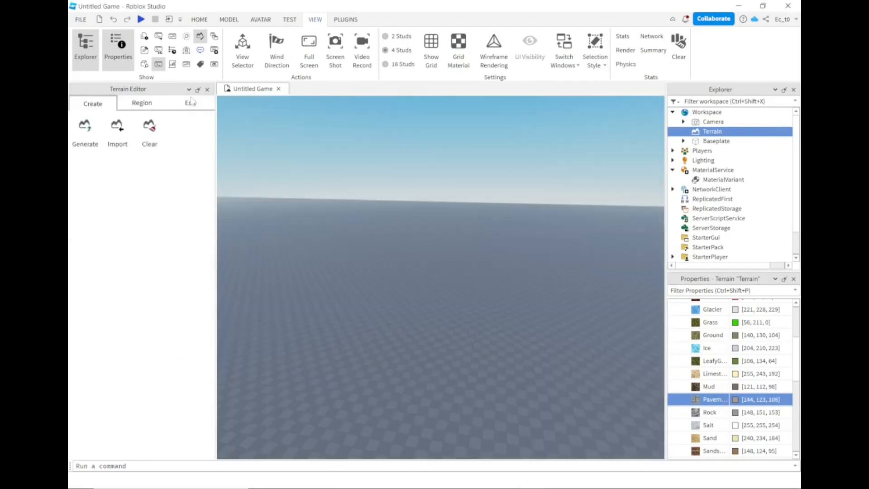
Step: Use Add to sculpt a grey rocky block and a tall grassy ridge onto the baseplate
left_click(190, 103)
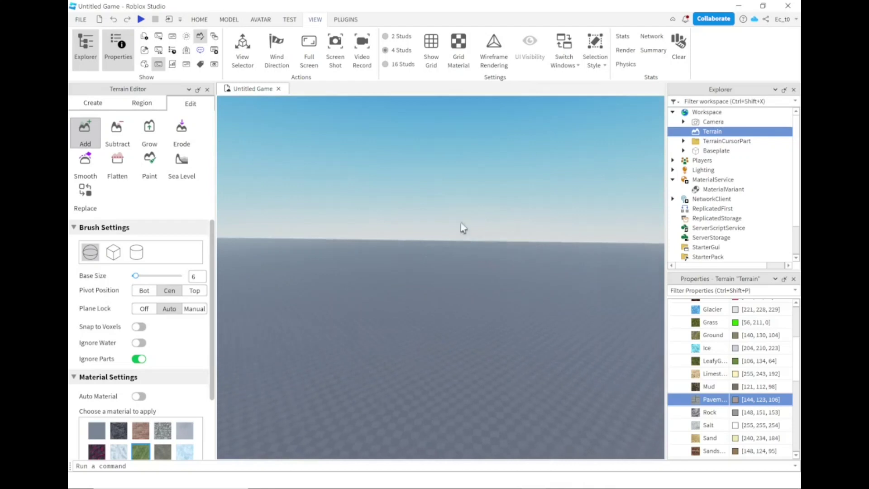
mouse_move(518, 312)
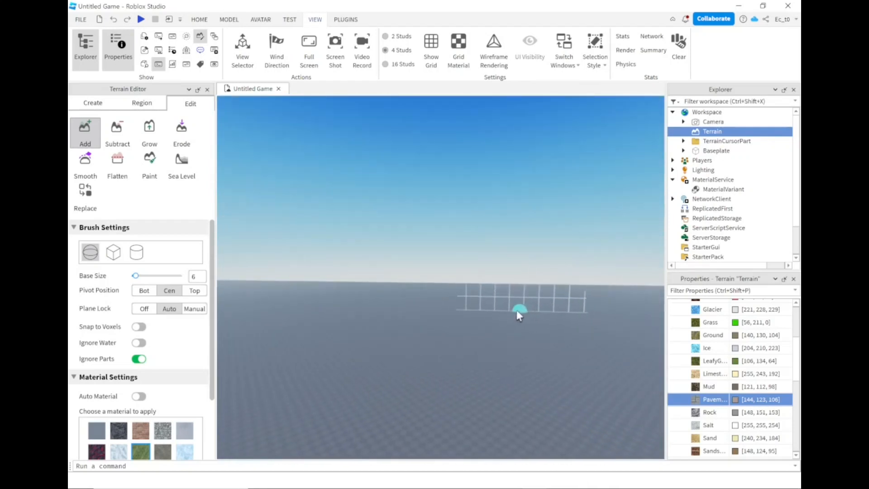
left_click_drag(518, 309, 494, 269)
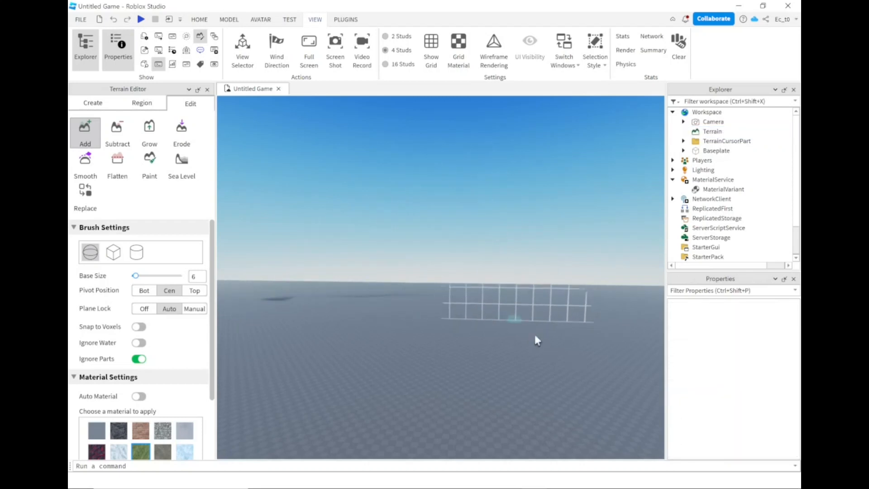
left_click_drag(499, 316, 447, 208)
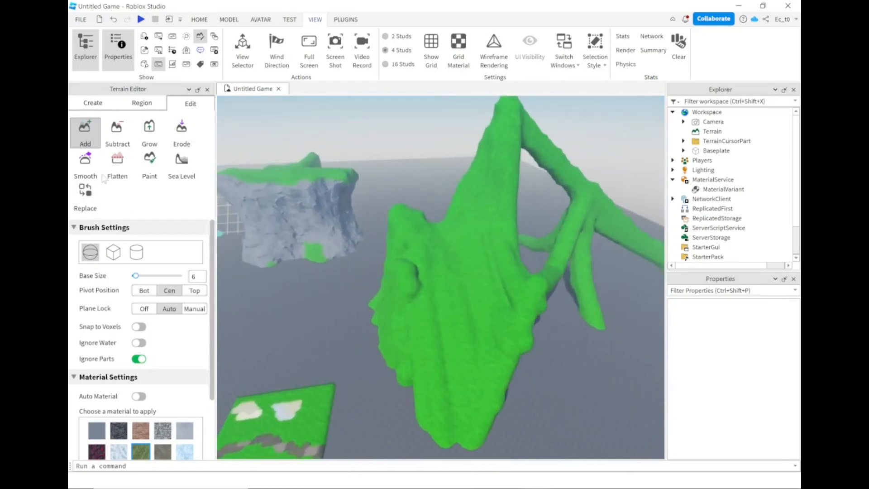
Step: Smooth the grassy mountain's lumpy surface with the Smooth tool at Base Size 18
left_click(85, 163)
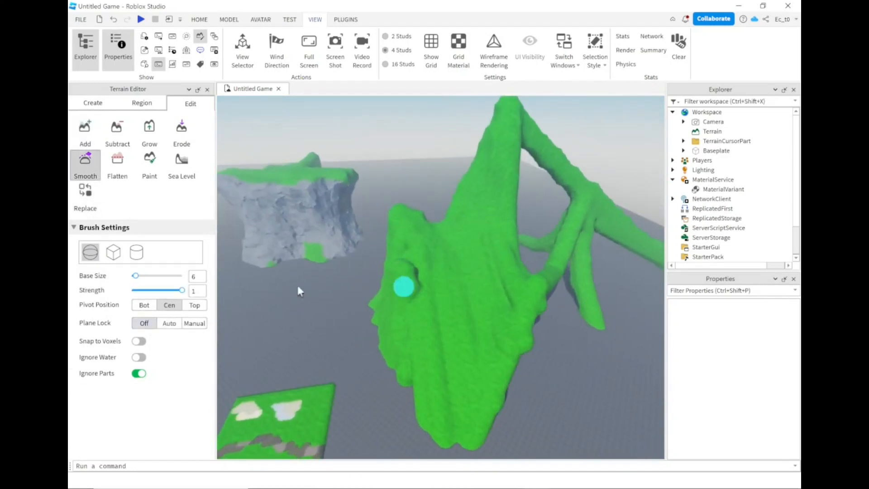
left_click_drag(136, 276, 146, 275)
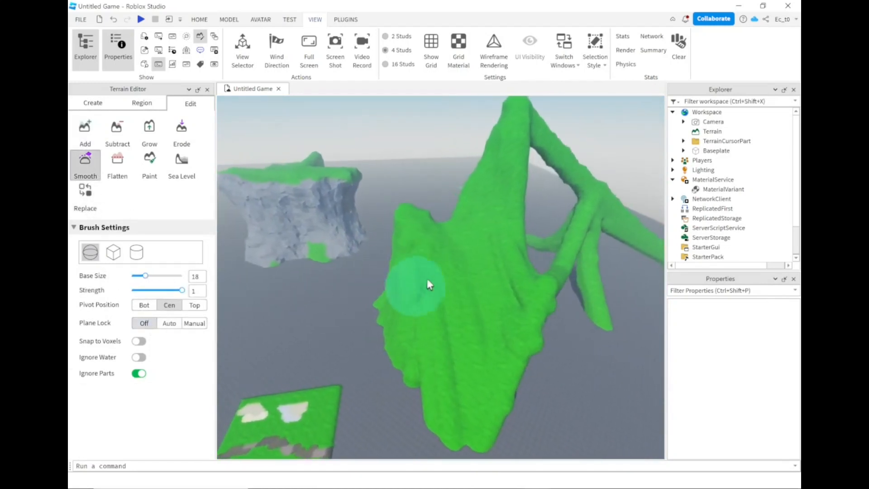
left_click(85, 129)
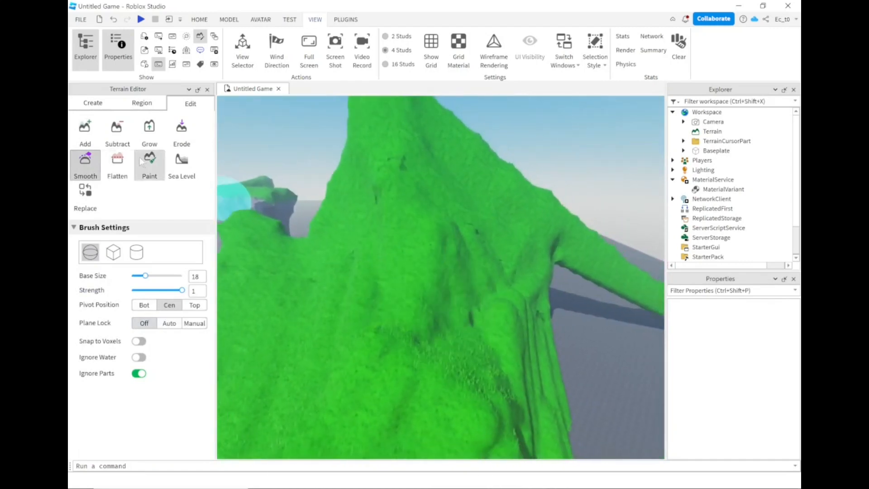
left_click(149, 164)
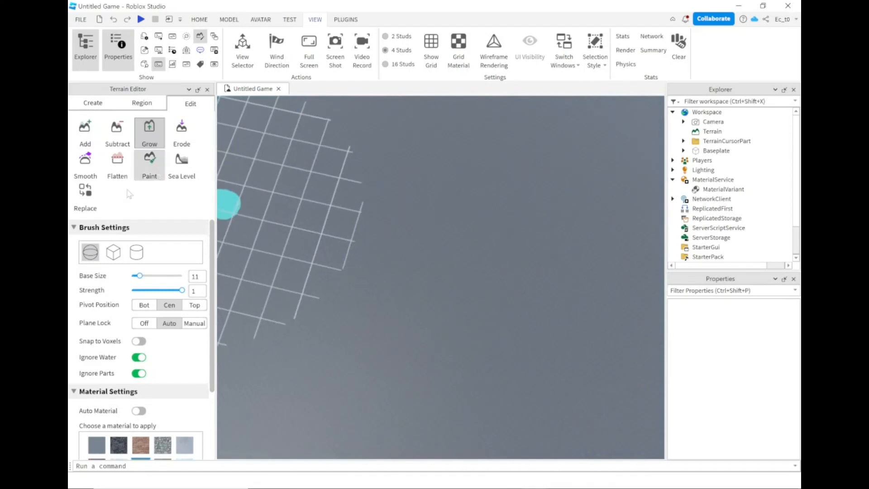
Step: Subtract terrain with a small cylinder brush to dig winding channels into the grass plain
left_click(113, 252)
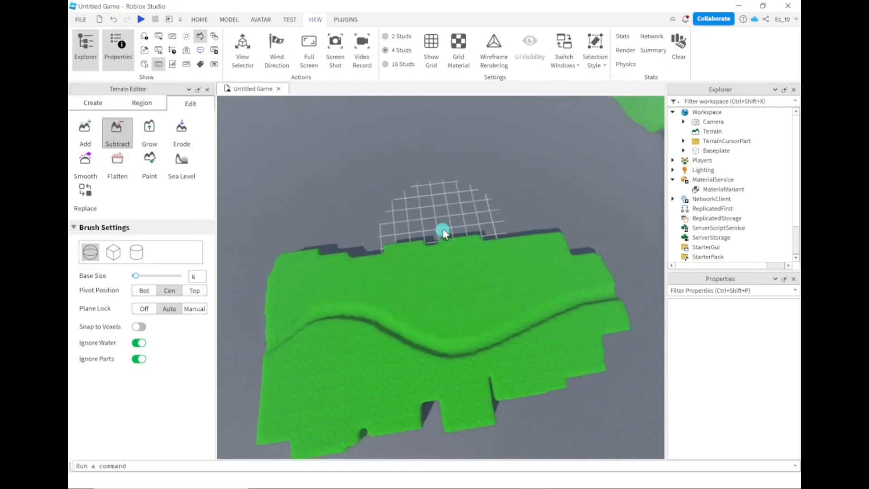
left_click(182, 161)
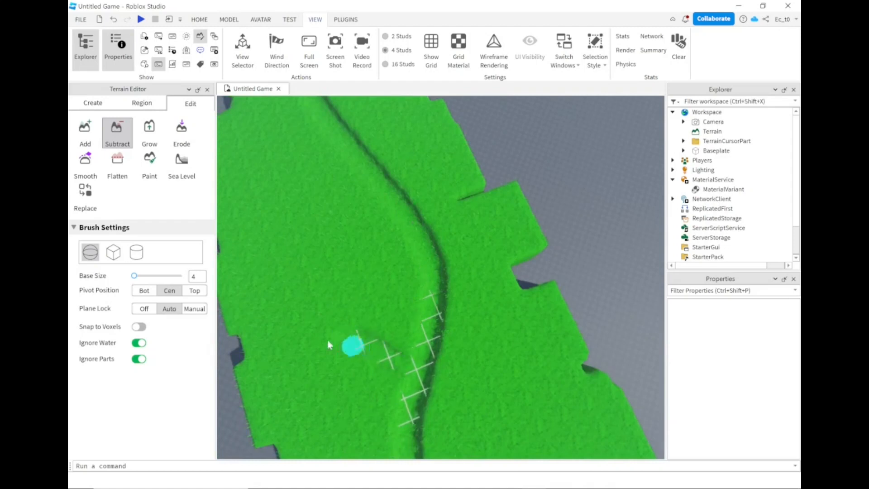
left_click(136, 252)
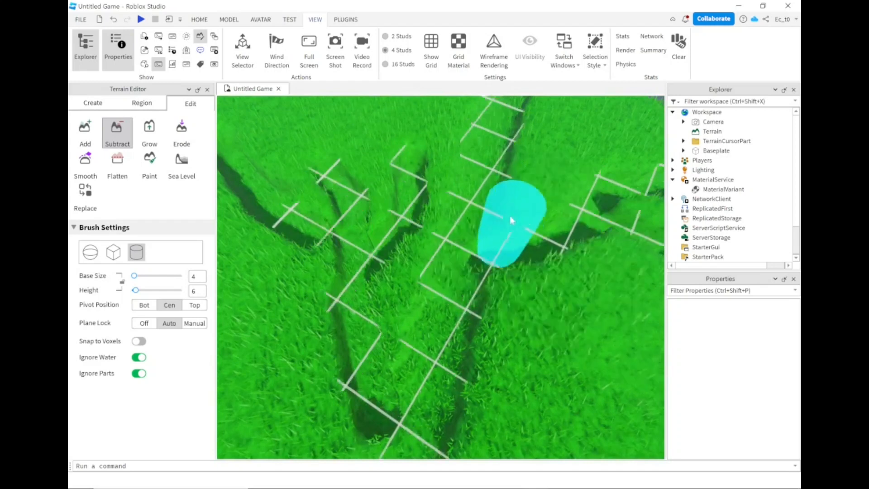
Step: Fill the carved channels with water using the Sea Level tool's Create
left_click(182, 161)
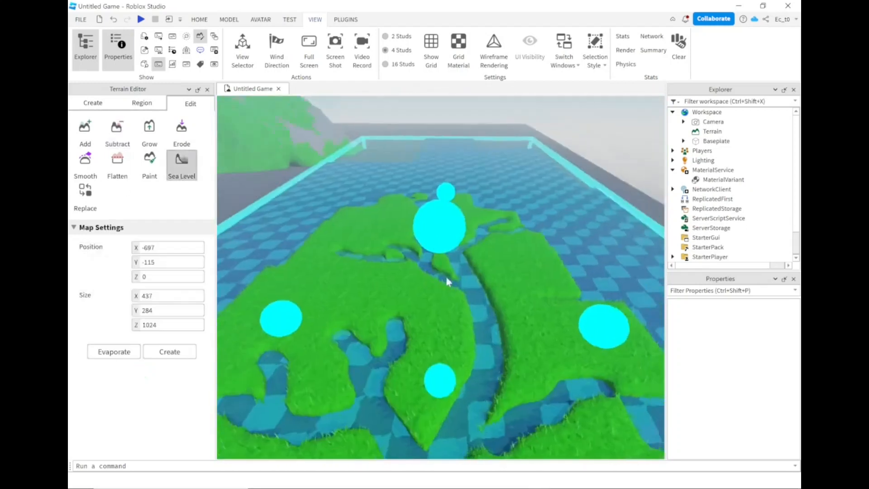
left_click(86, 129)
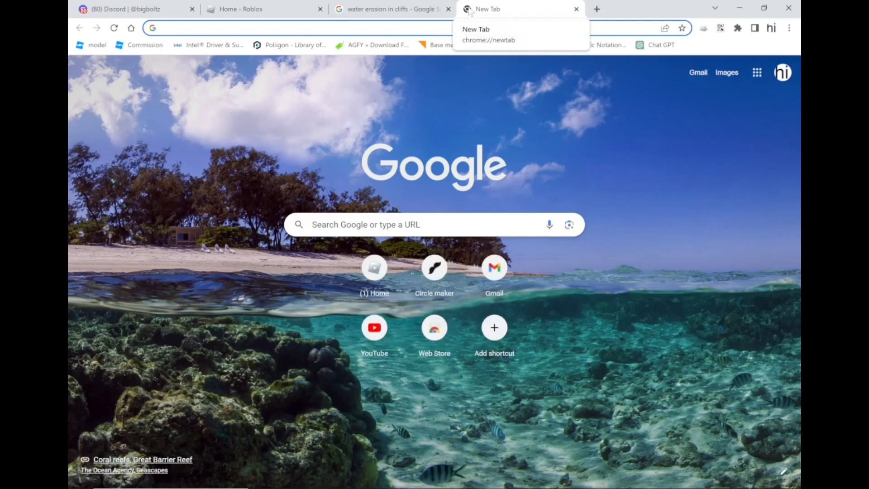
Step: Search images for 'rivers' and open a river photo's source page
type("rivers")
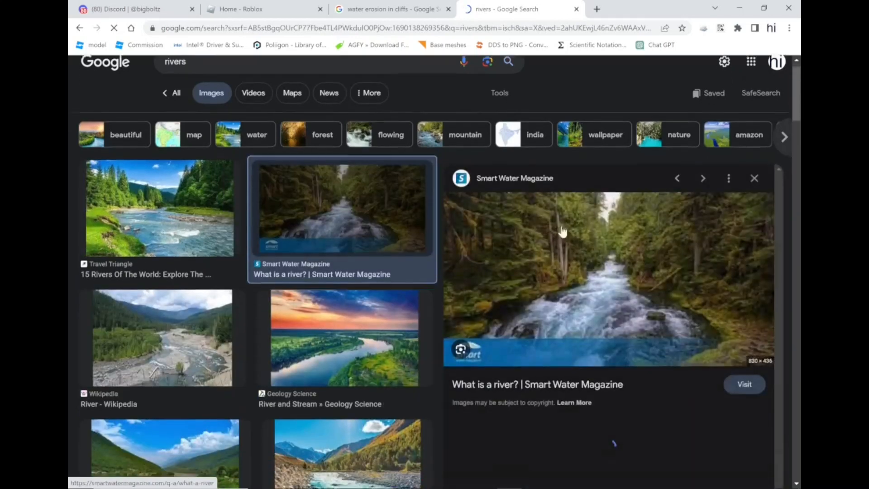
scroll("down", 3)
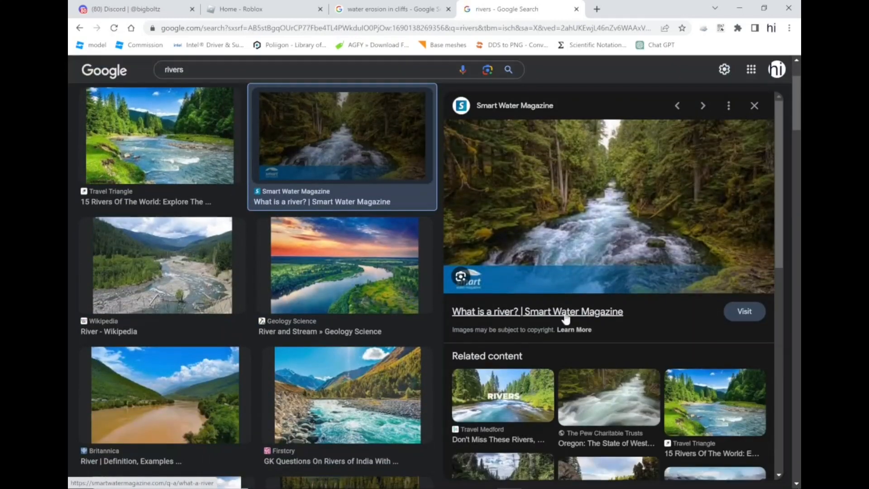
left_click(159, 136)
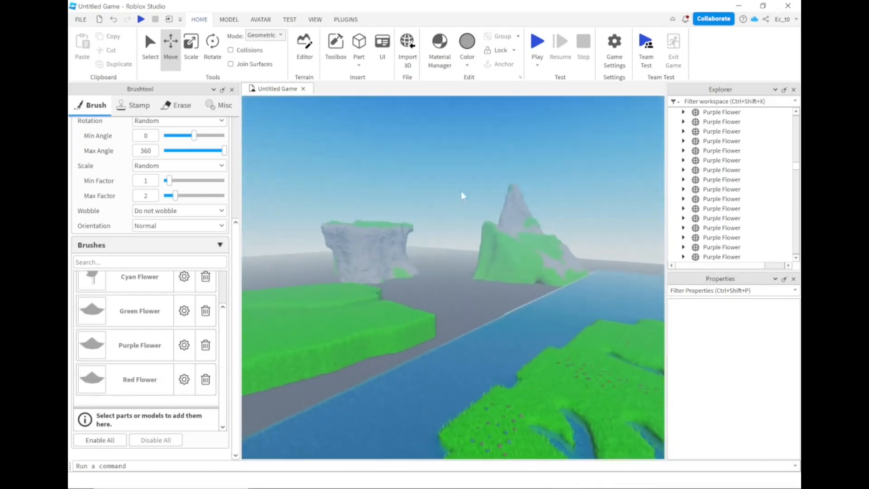
mouse_move(584, 483)
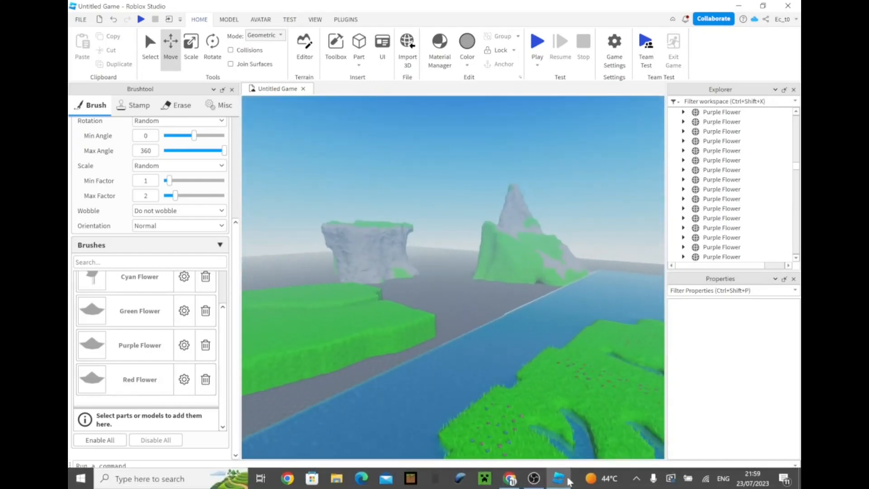